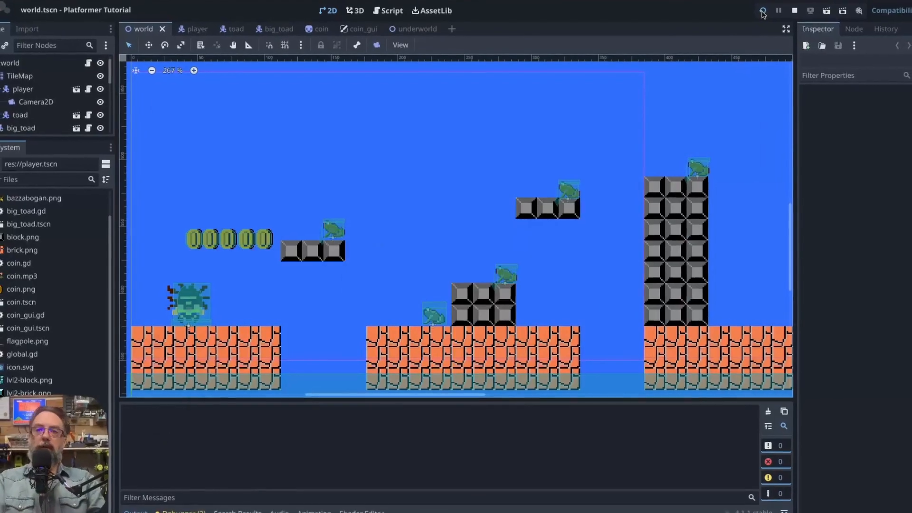
Launch the Platformer Tutorial game and play into the underground level.
click(761, 11)
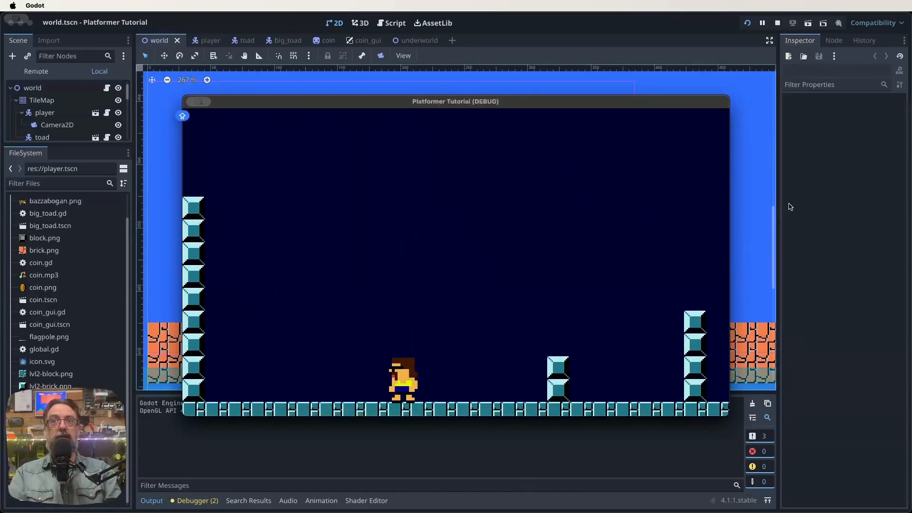
mouse_move(212, 125)
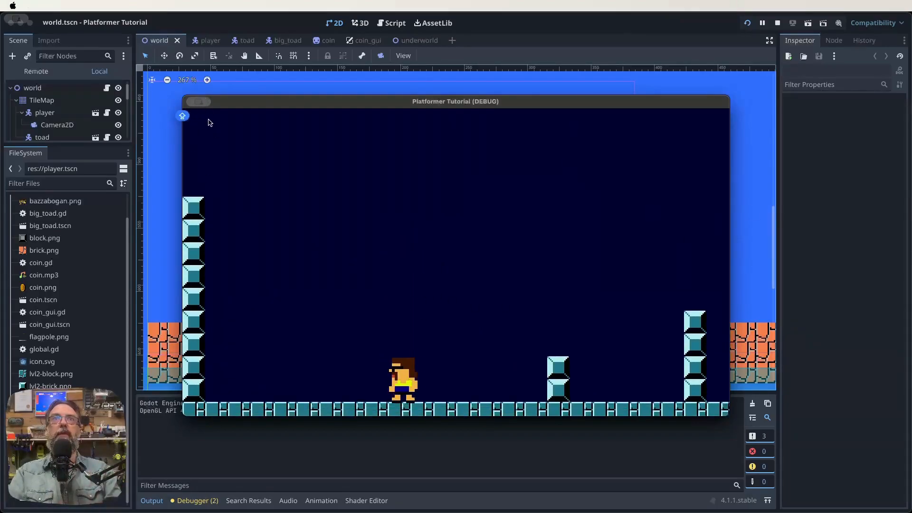
Stop the game and declare 'var player_lives = 3' in global.gd.
click(777, 23)
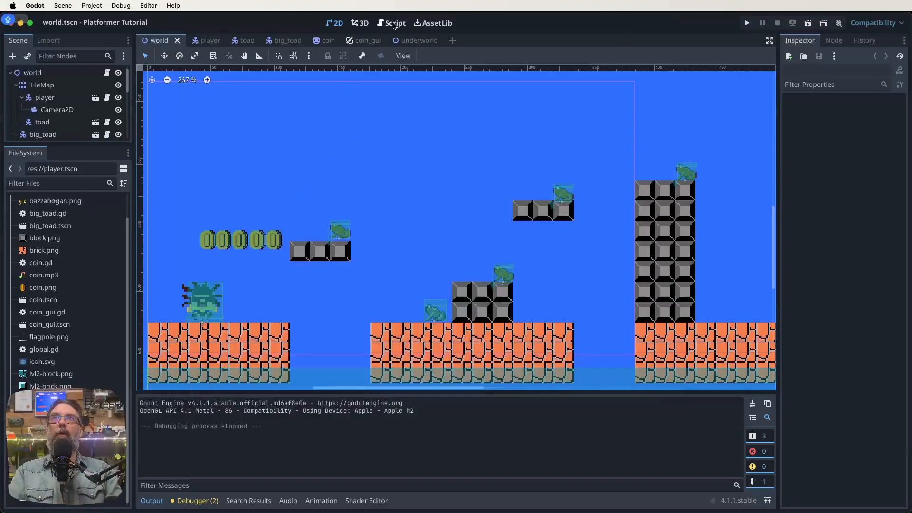
click(393, 23)
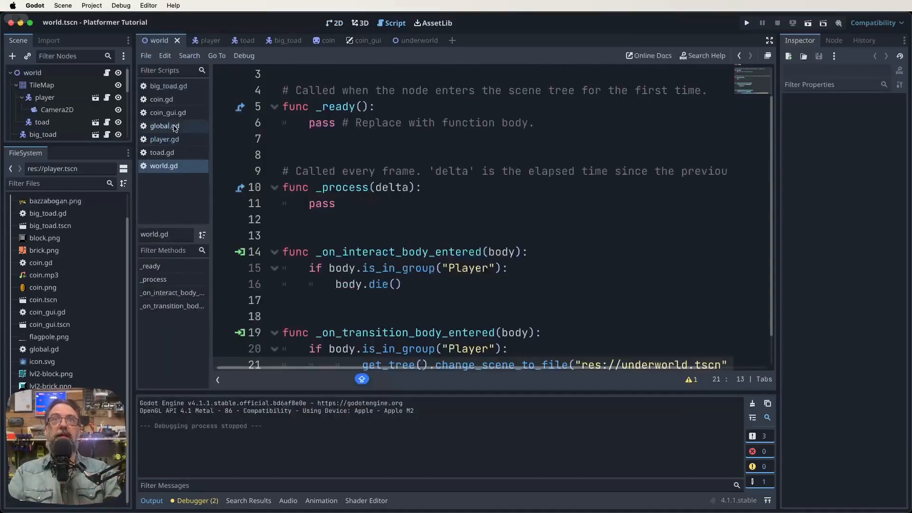
click(164, 125)
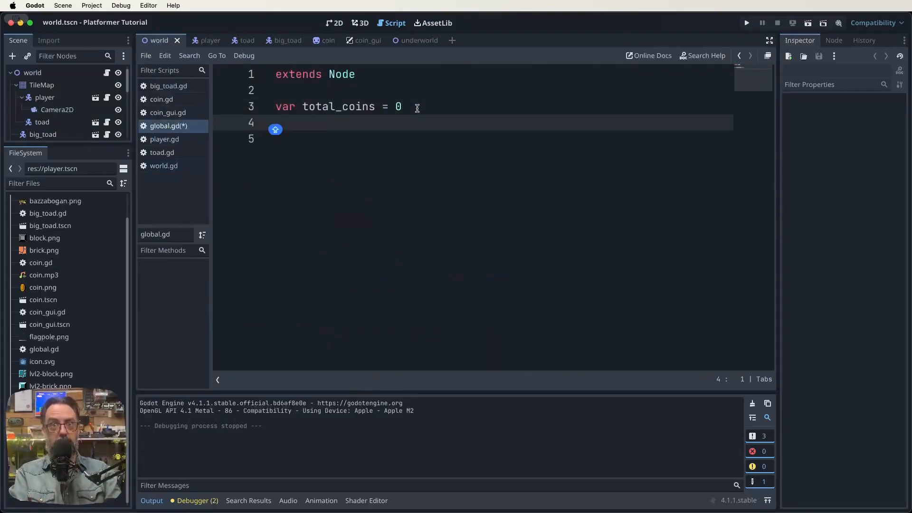
text(VAR)
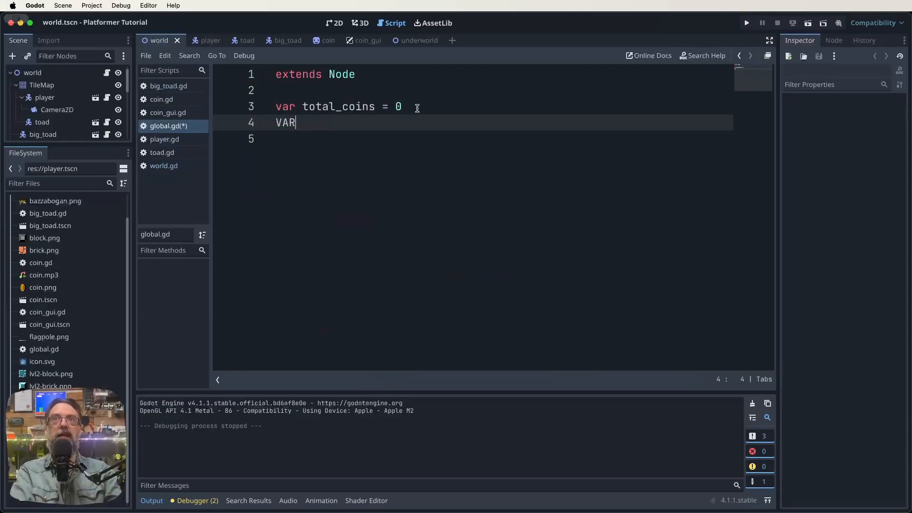
text(var)
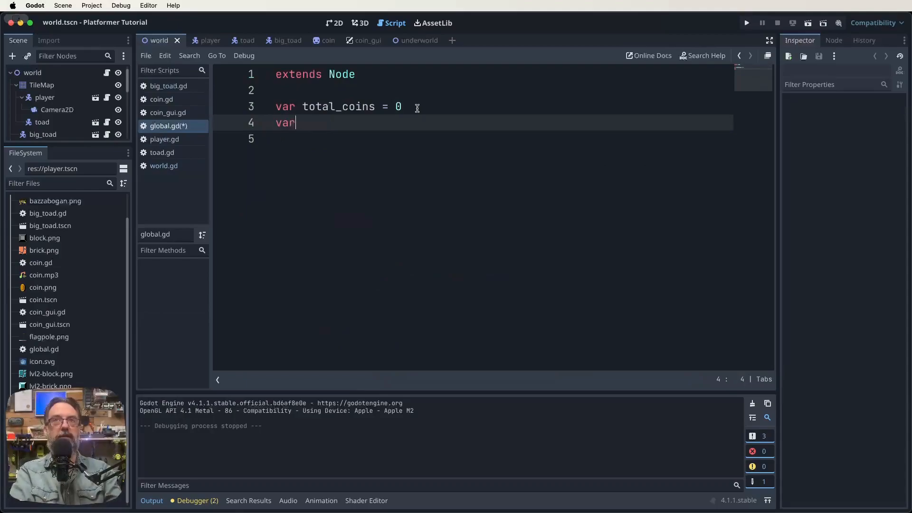
text(player)
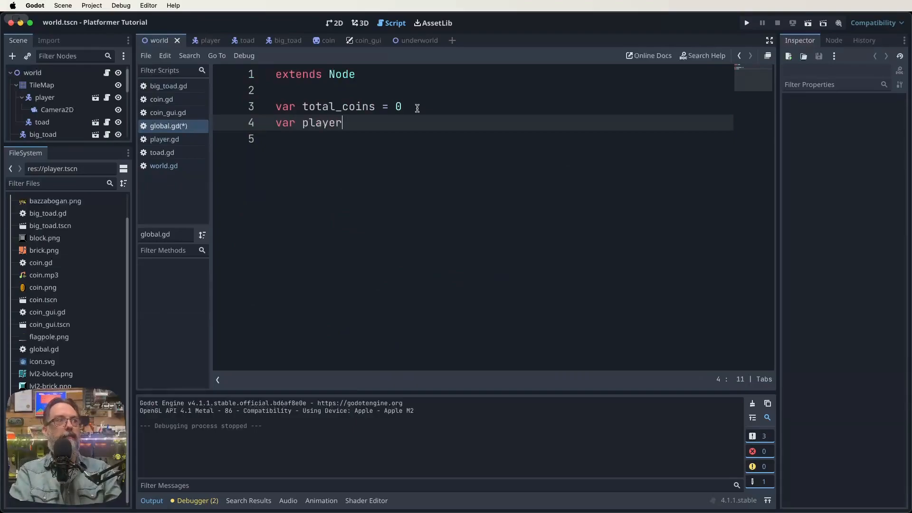
text(_;lives)
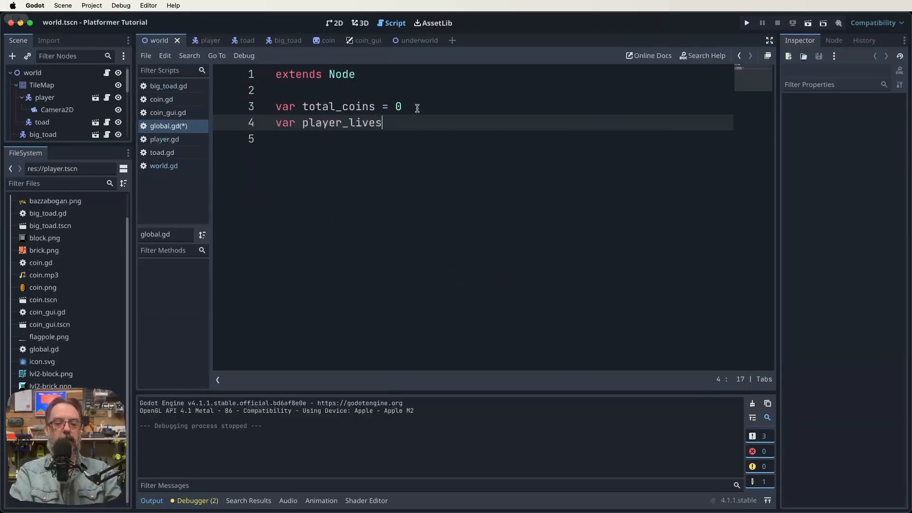
text(= 3)
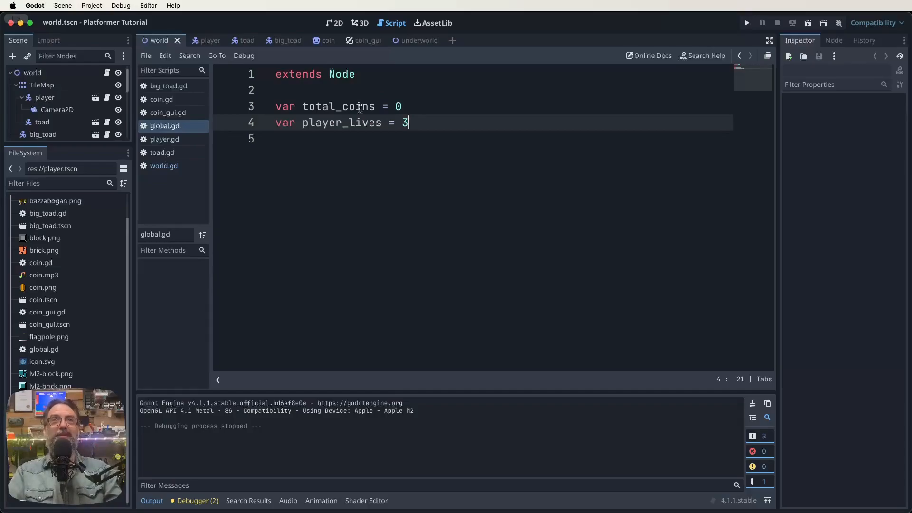
mouse_move(346, 142)
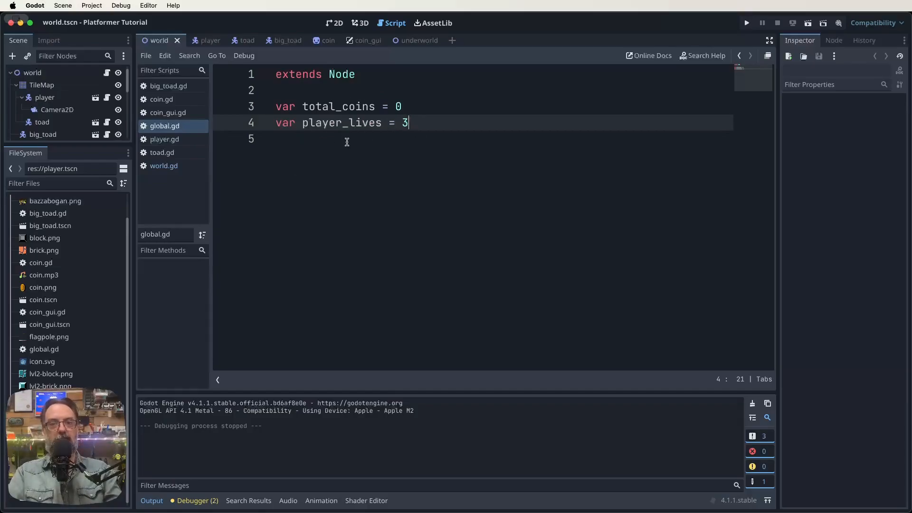
Open player.gd and scroll down to the die() function.
click(164, 139)
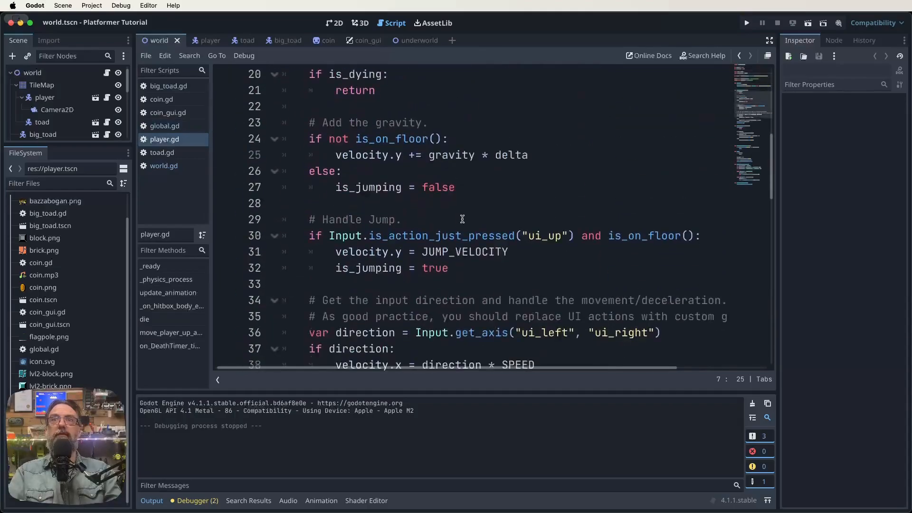
scroll(down, 3)
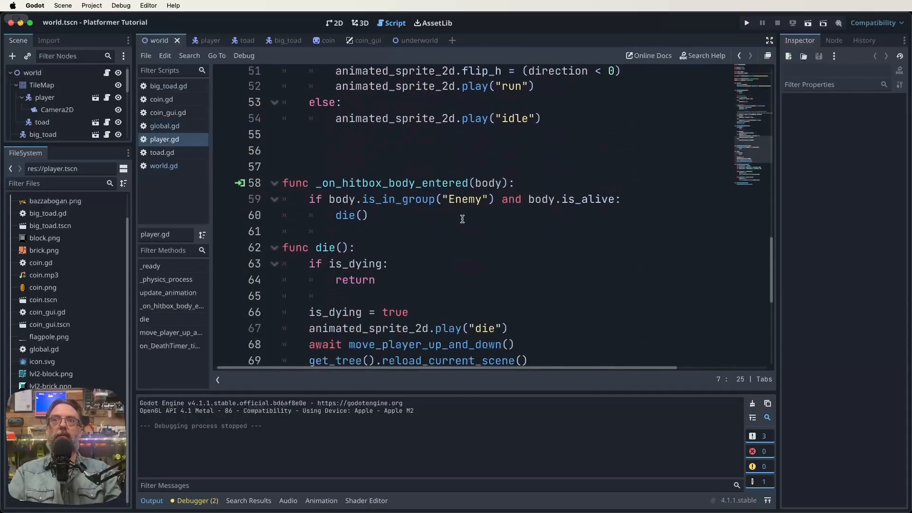
scroll(down, 3)
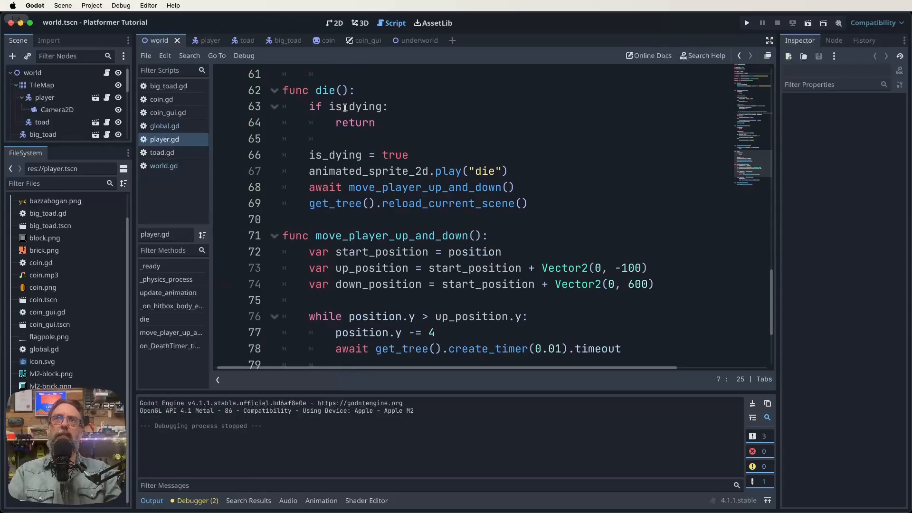
mouse_move(362, 133)
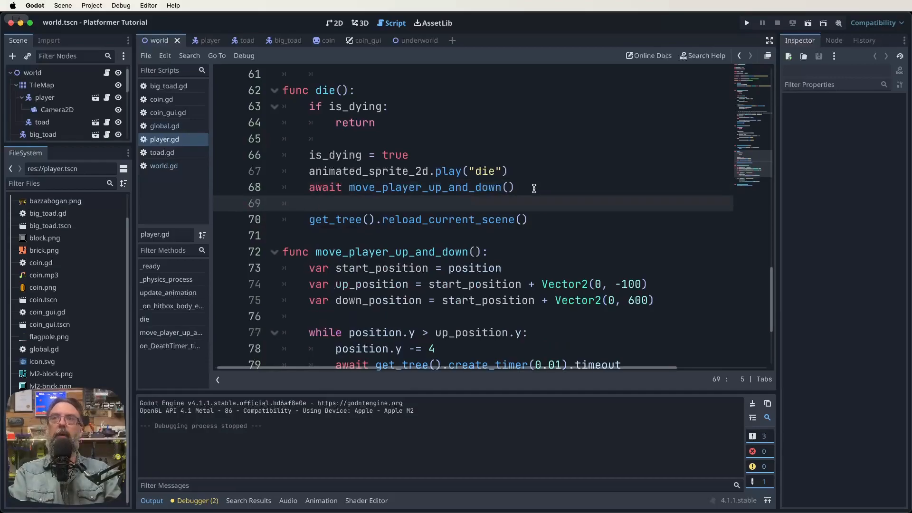
Add 'Global.player_lives -= 1' at the start of die().
text(Gl)
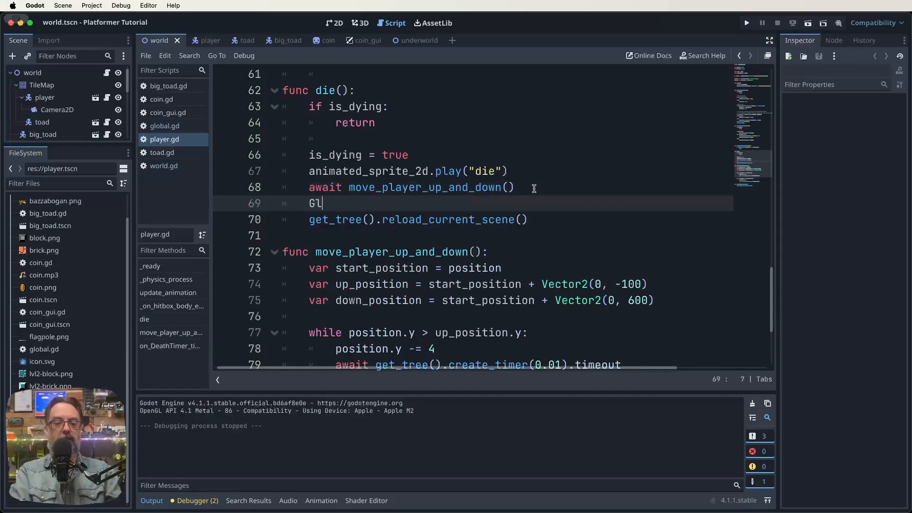
text(obal.player_lives)
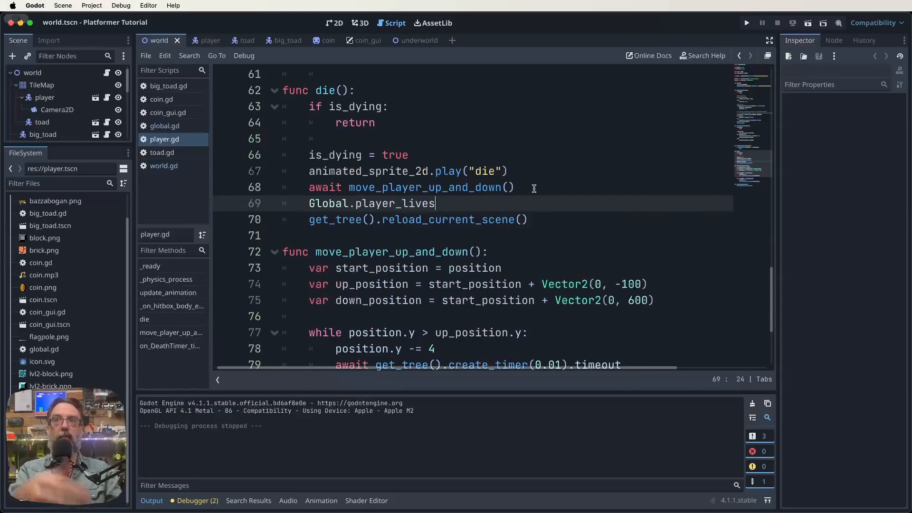
text(-)
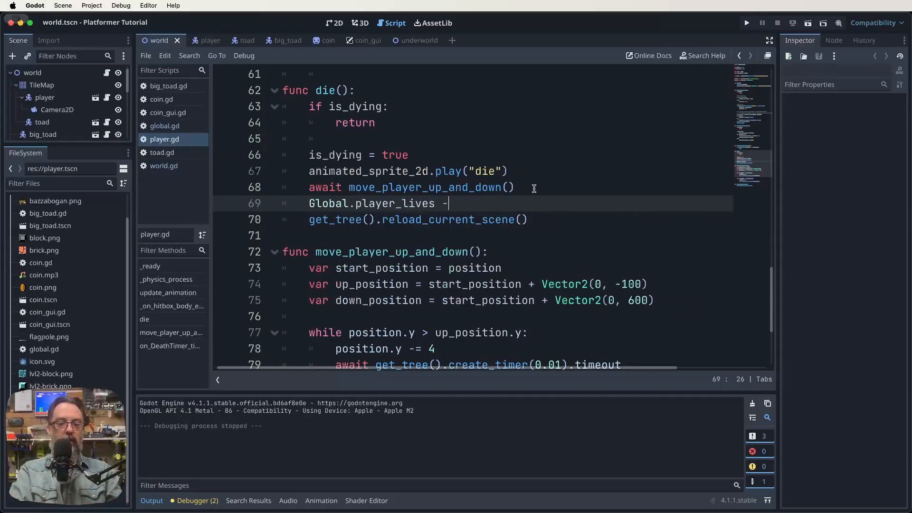
text(= 1)
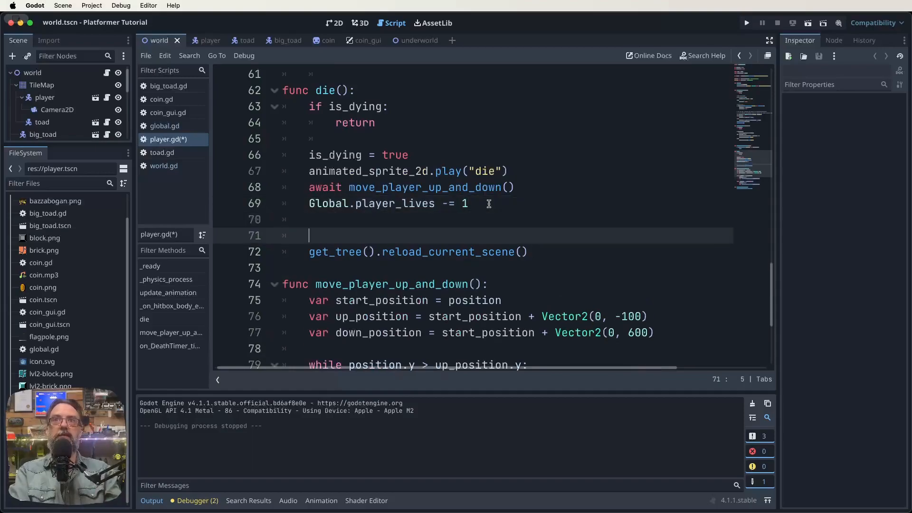
Wrap the scene reload in 'if Global.player_lives > 0:' with a 'Reloading Scene' print.
text(if G)
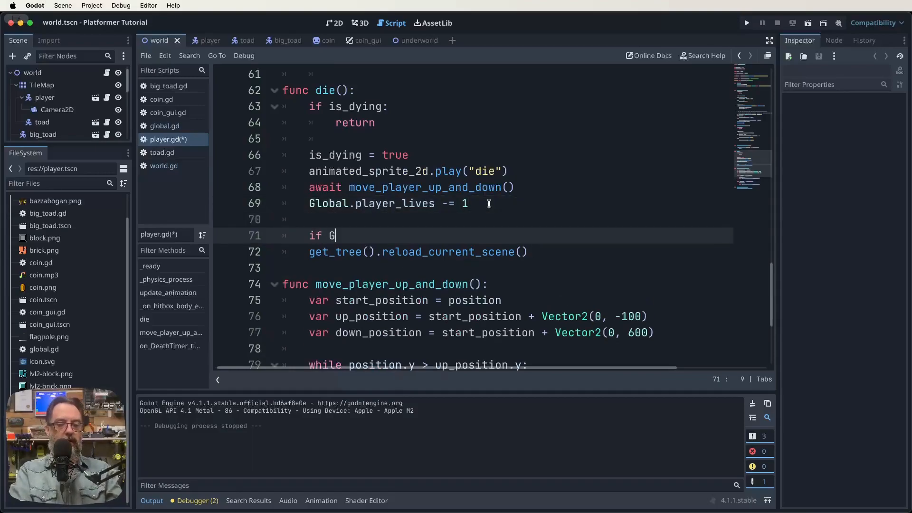
text(lobal.plauy)
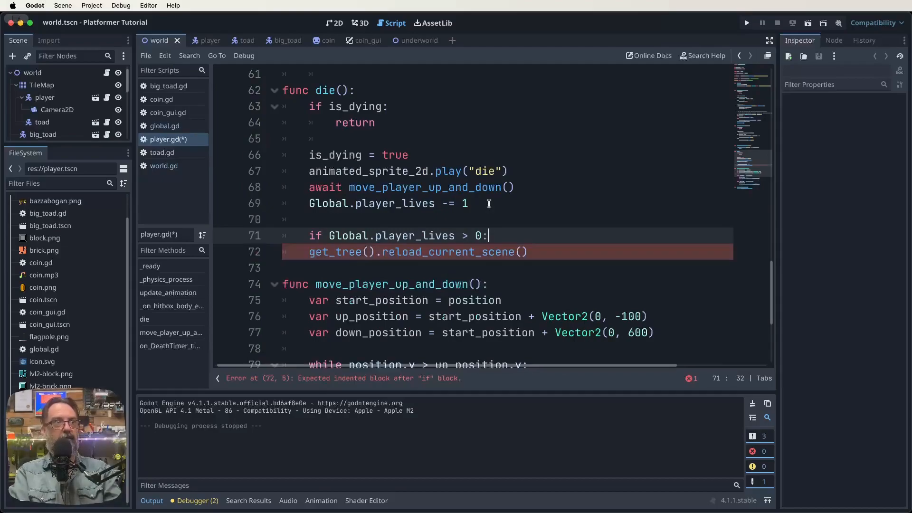
text(pr)
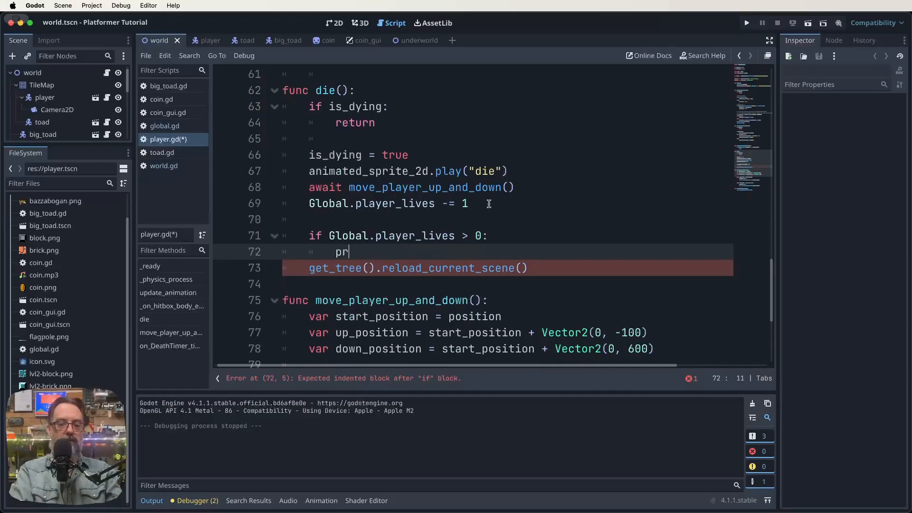
text(int(""))
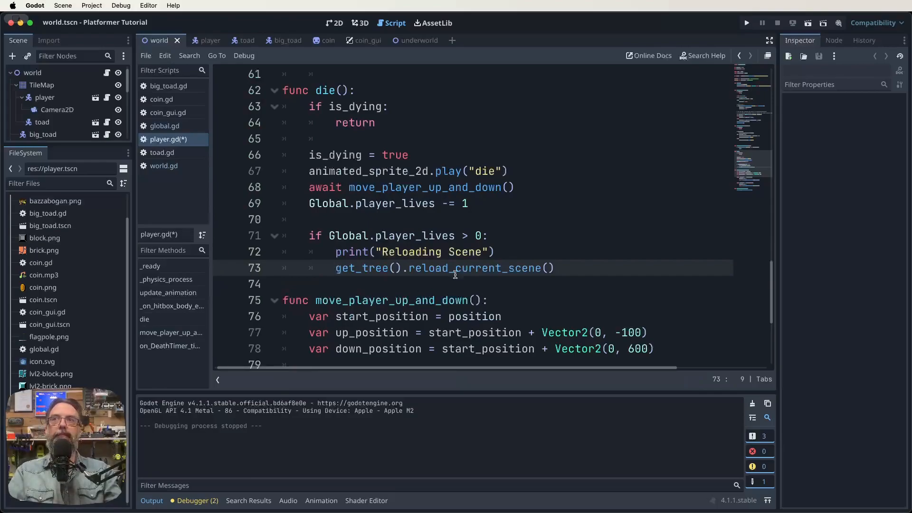
click(575, 267)
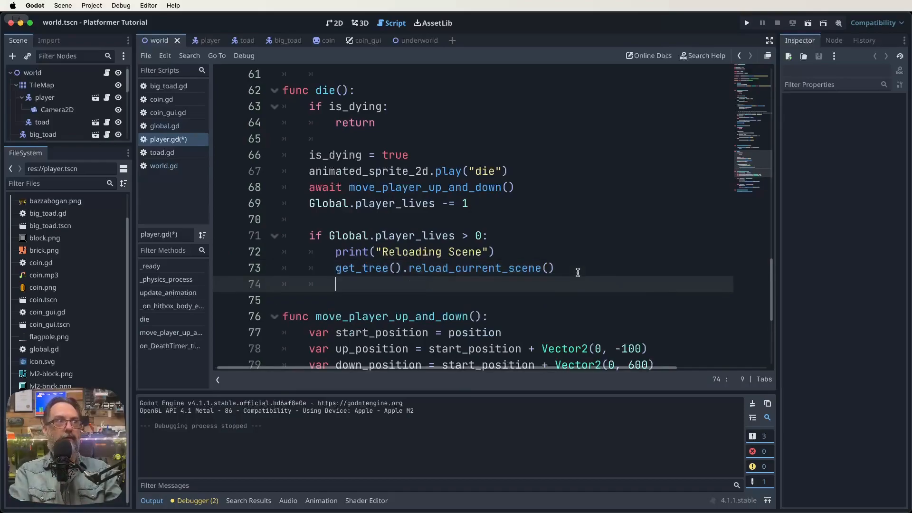
Add an else branch calling queue_free() and a commented change_scene_to_file("res://gameover.tscn") line.
text(else:)
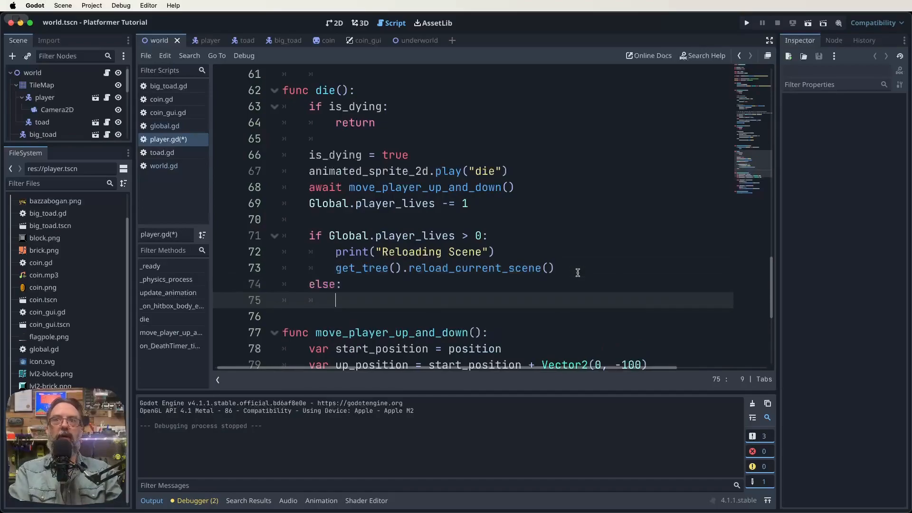
text(queue_free()
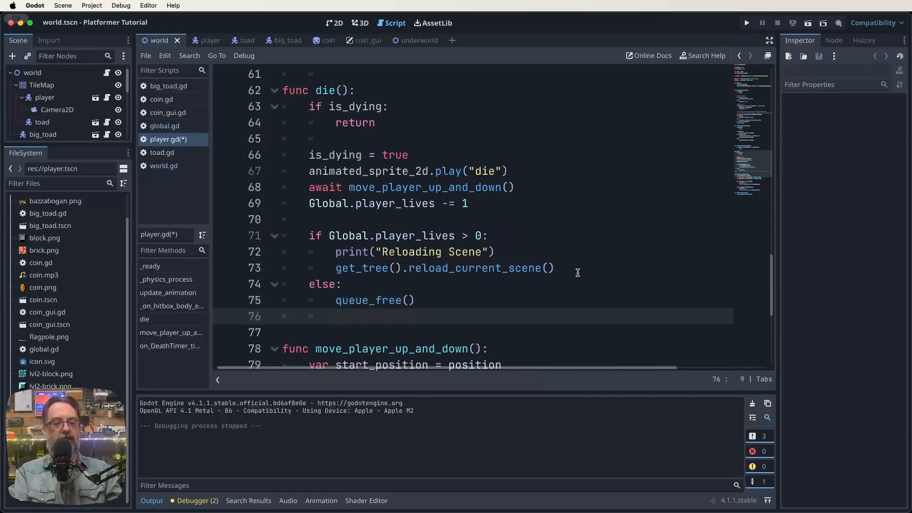
text(#)
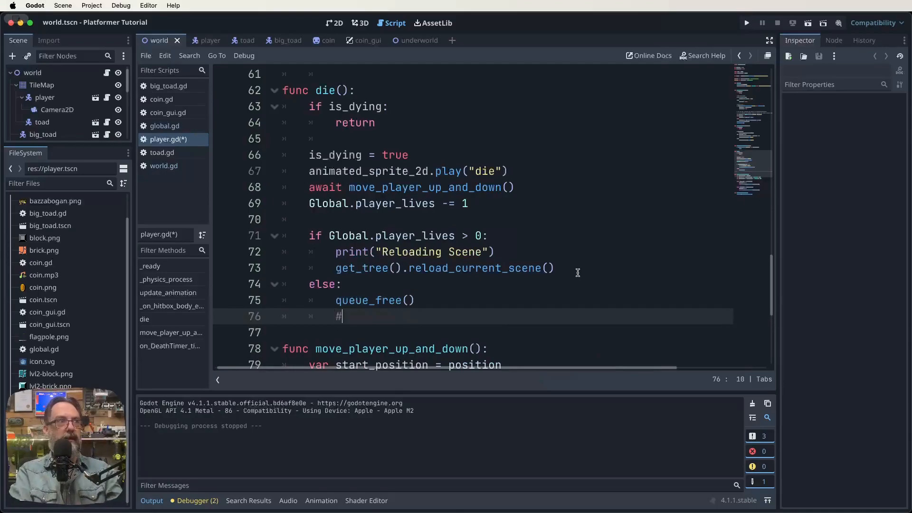
text(get_tree)
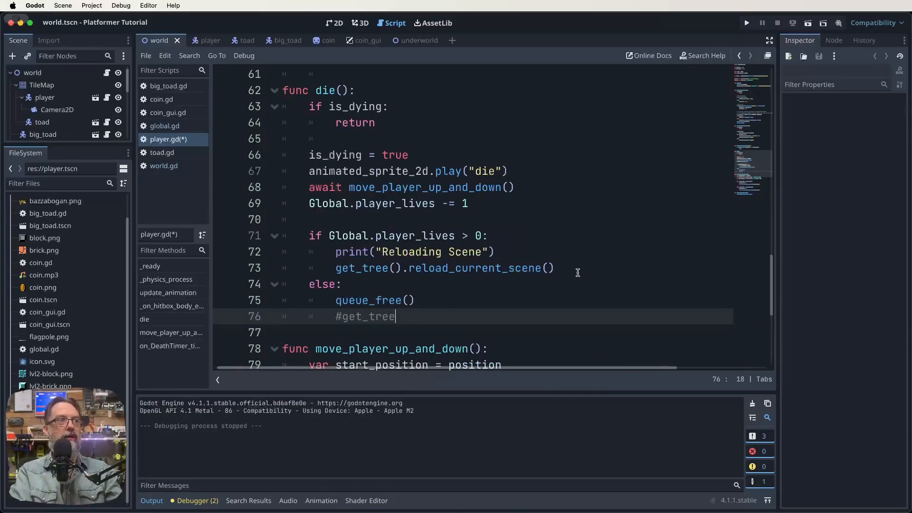
text(())
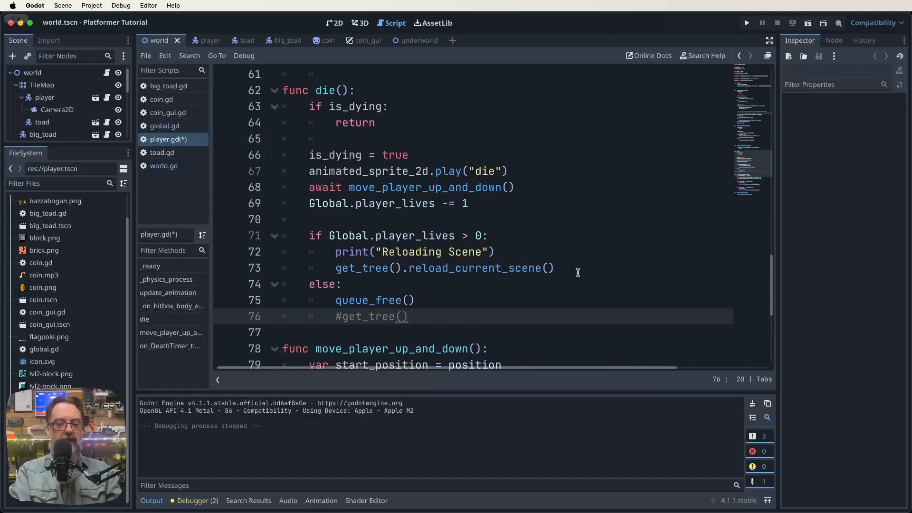
text(.change)
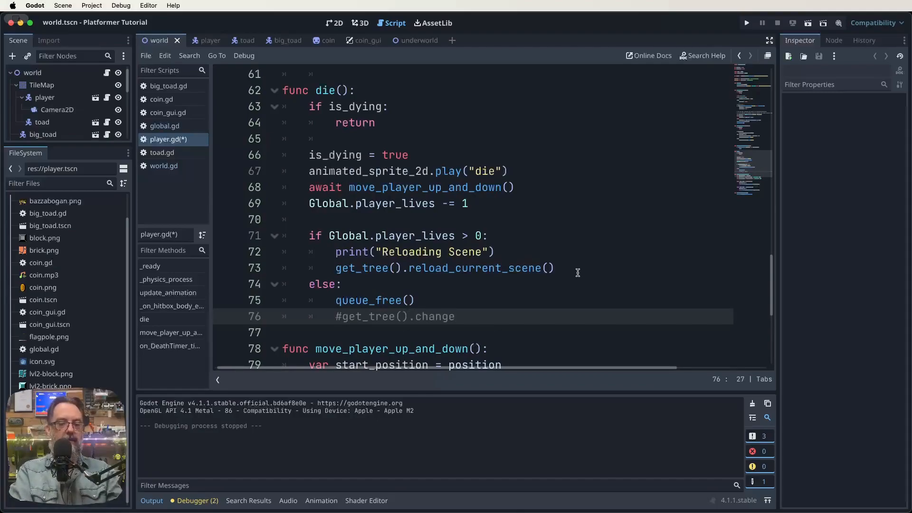
text(_scene_)
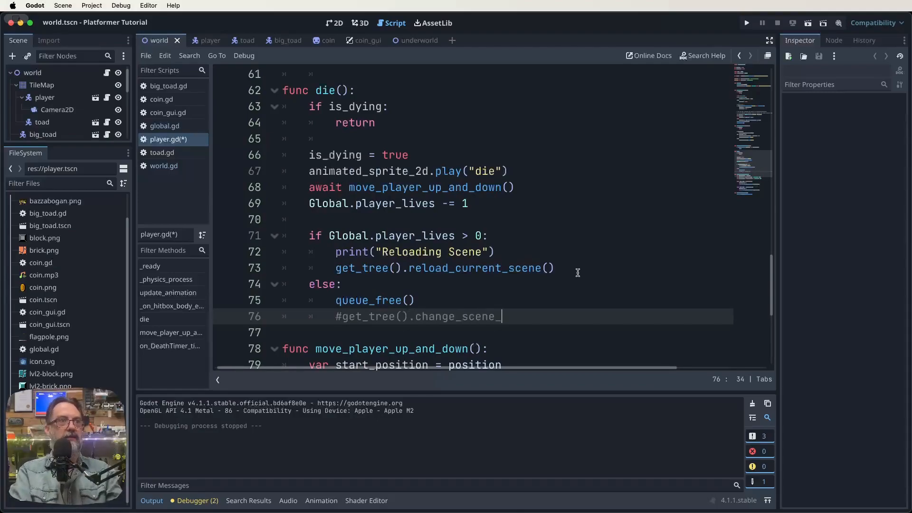
text(to_)
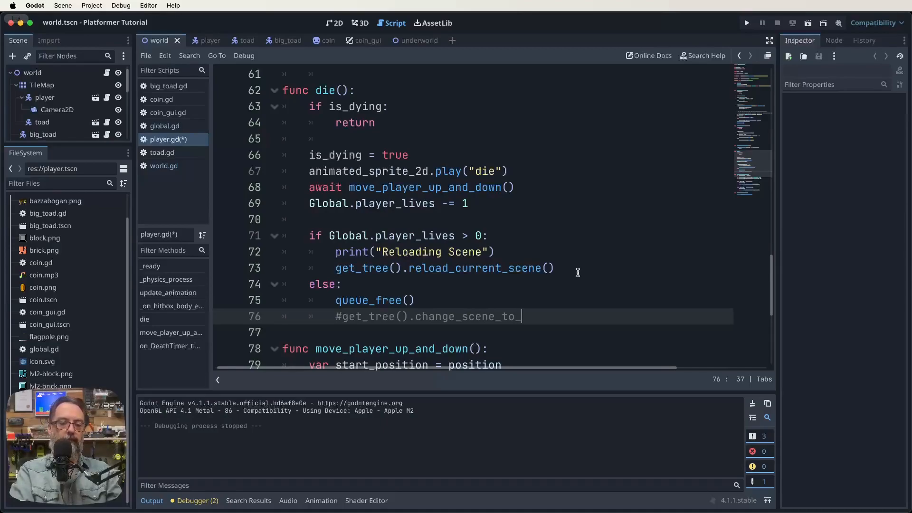
text(file(")
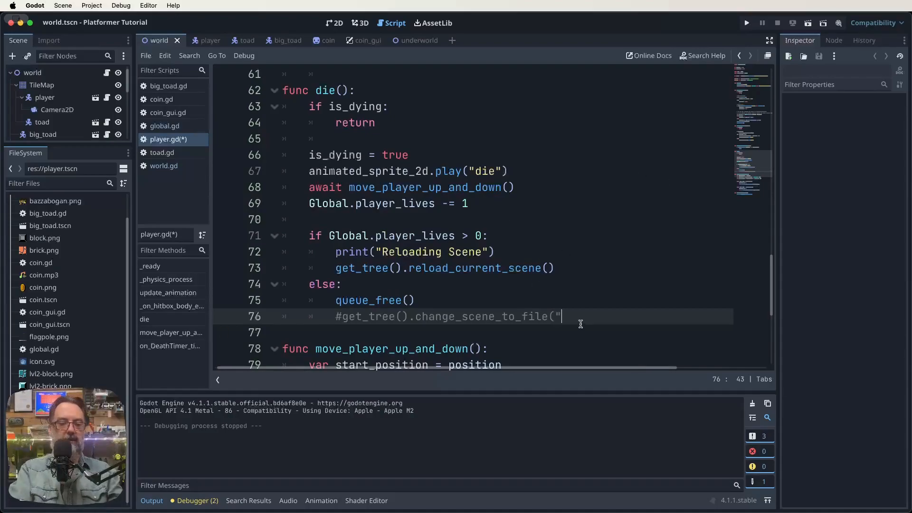
text(res:///)
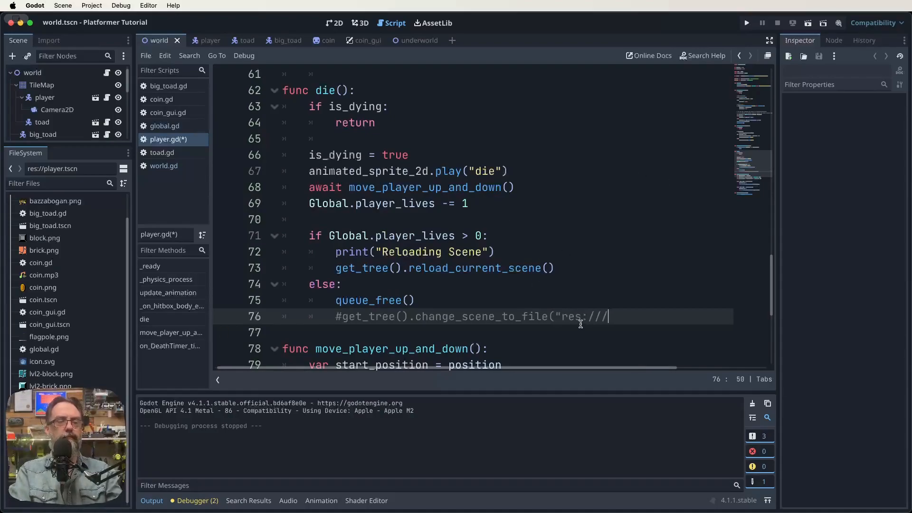
text(gameov)
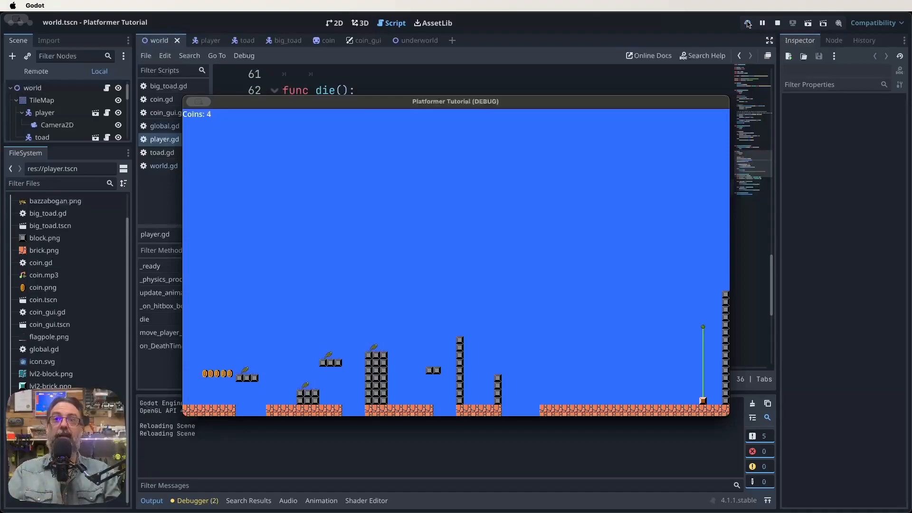
mouse_move(721, 80)
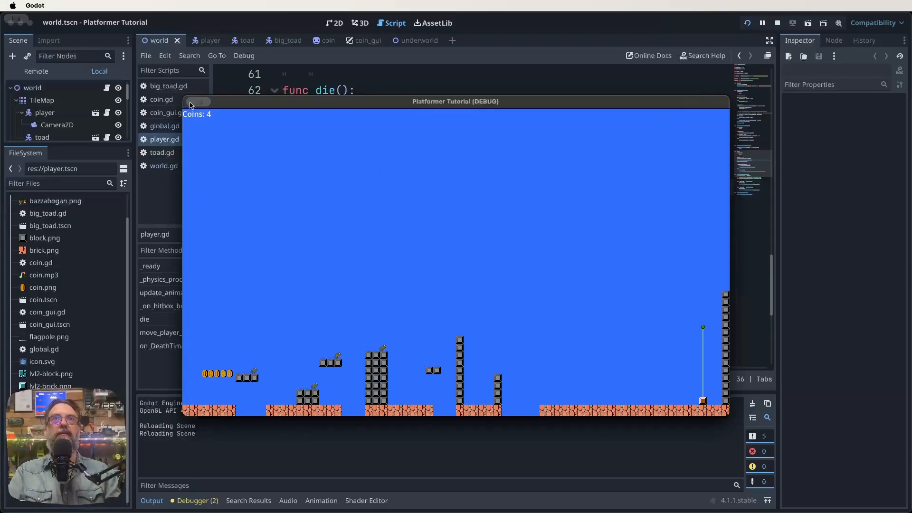
click(777, 23)
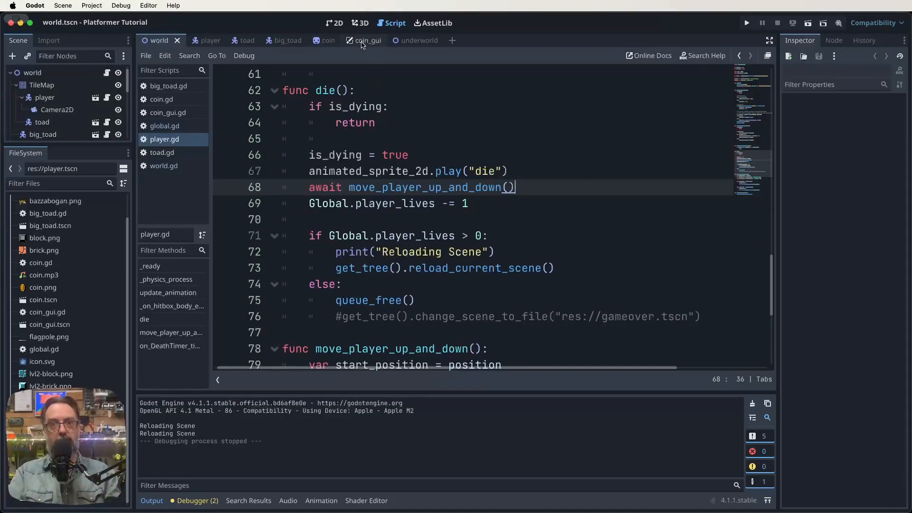
Switch to the coin_gui scene to view its coin-count label script.
click(168, 112)
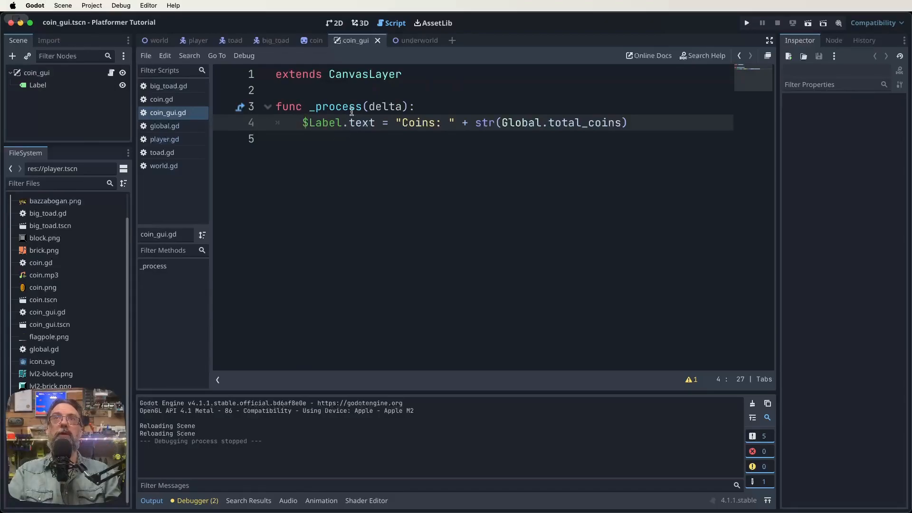
mouse_move(37, 85)
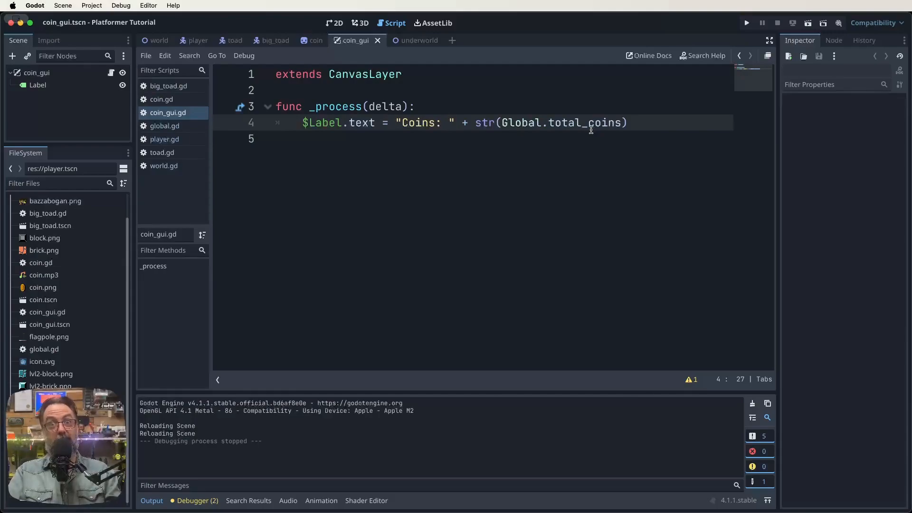
Add a Label child node under the coin_gui root node.
click(37, 72)
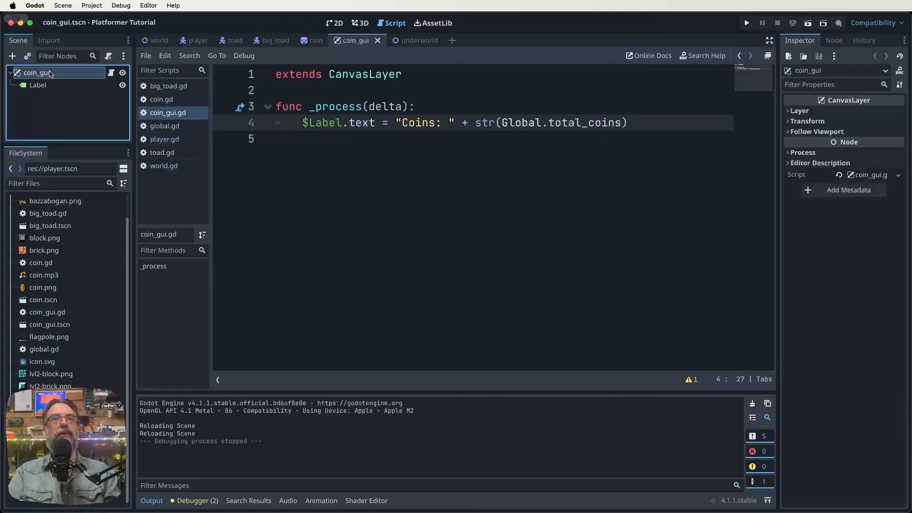
click(12, 56)
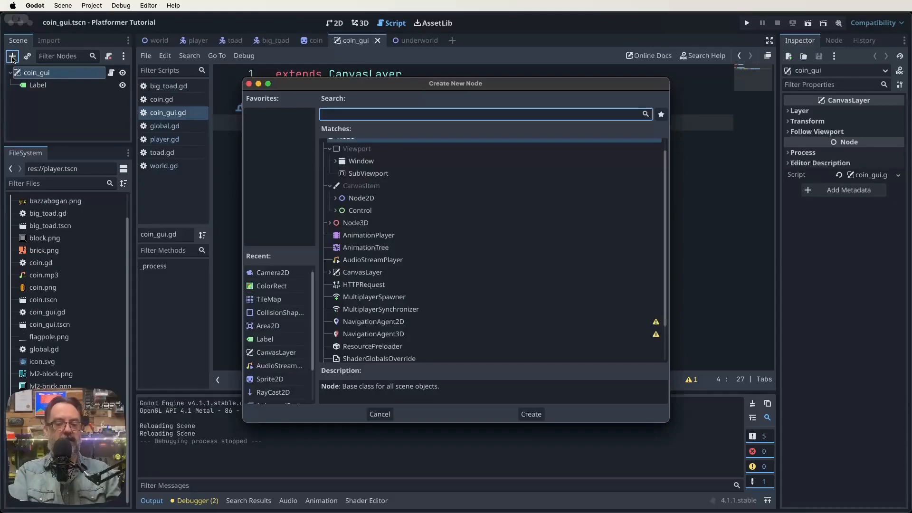
click(530, 413)
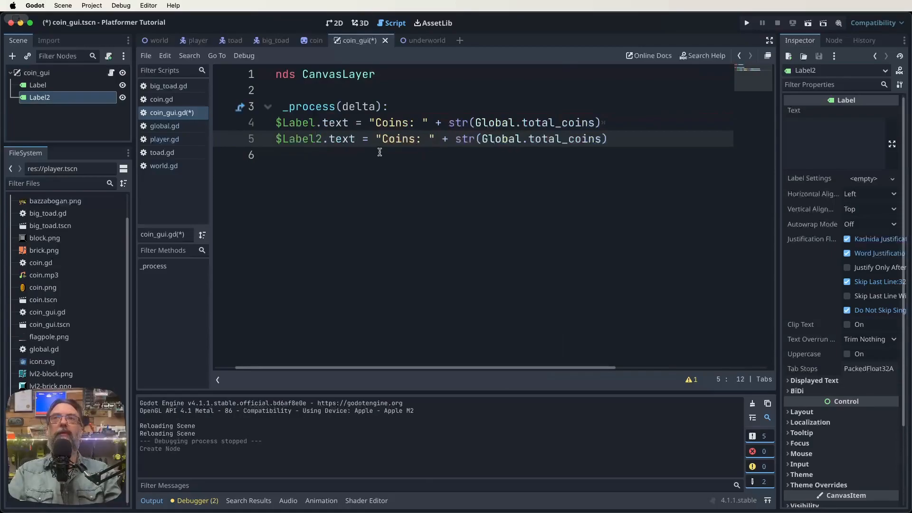
mouse_move(391, 139)
text(Live)
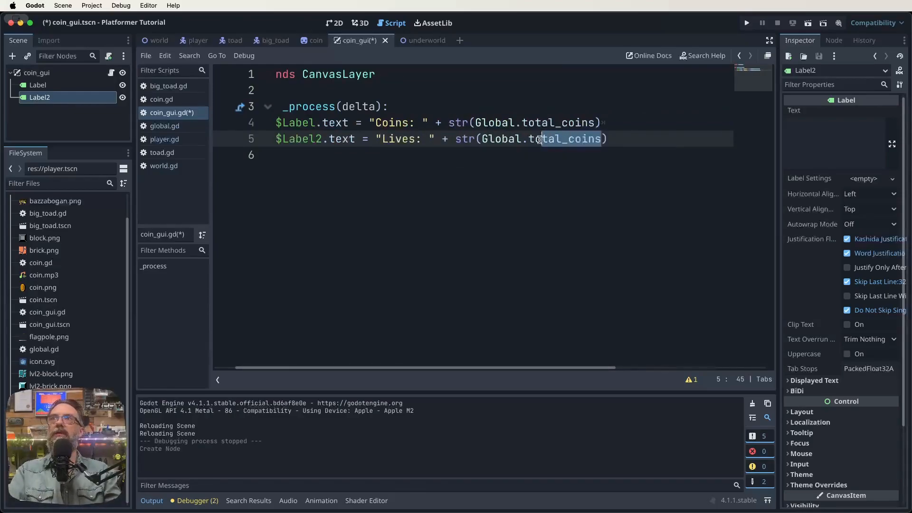
Set Label2's text to "Lives: " plus Global.player_lives in coin_gui.gd.
text(pla)
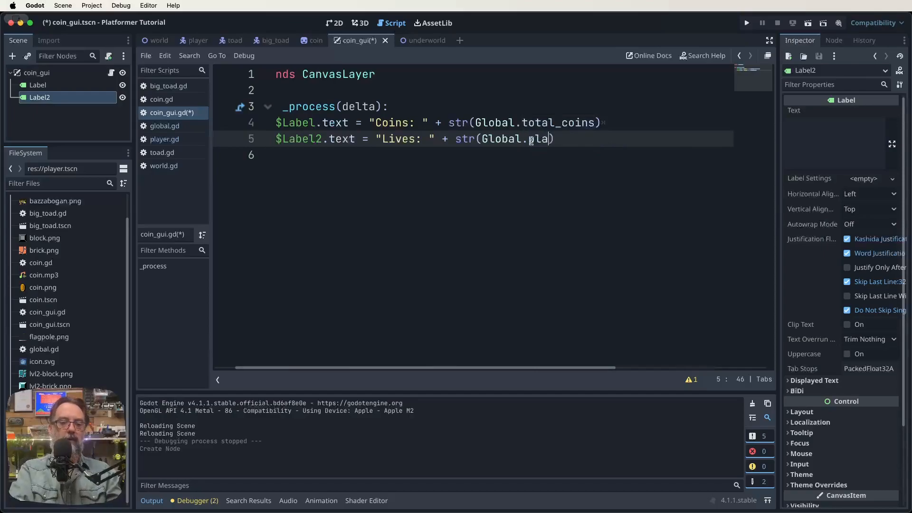
text(yer_lives)
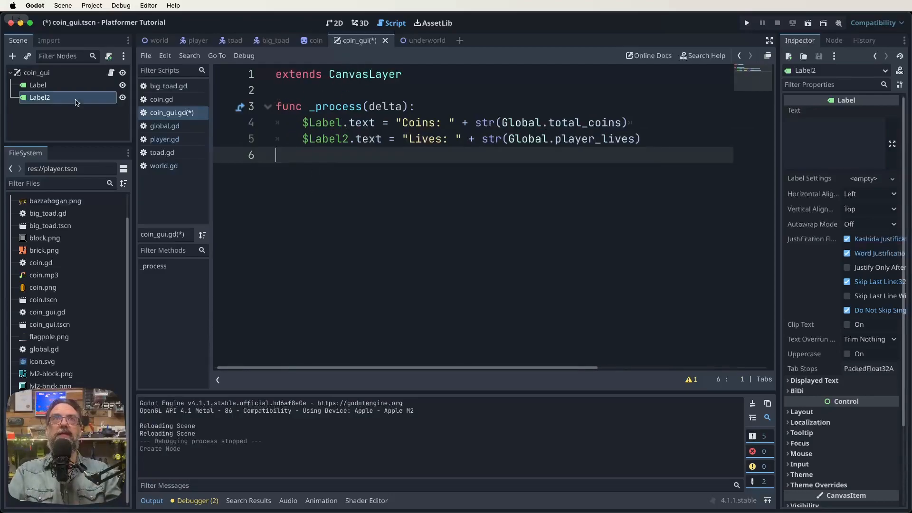
mouse_move(36, 73)
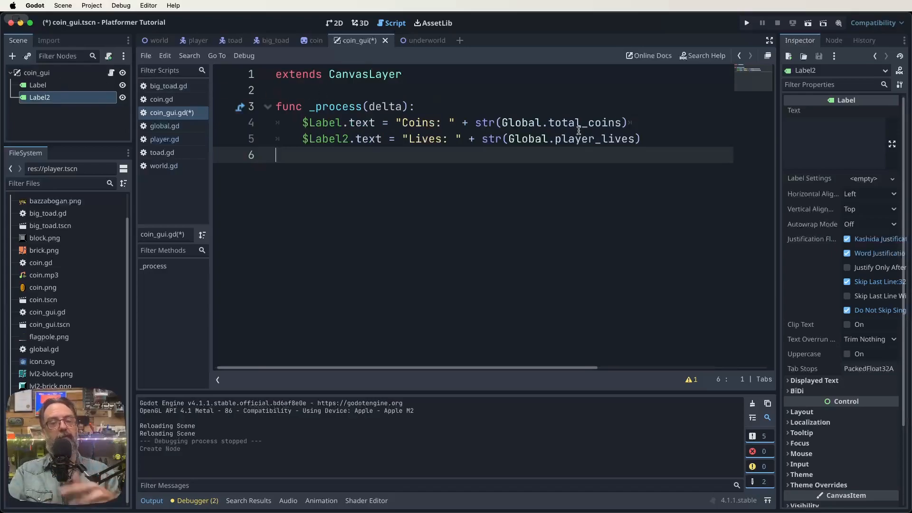
mouse_move(515, 181)
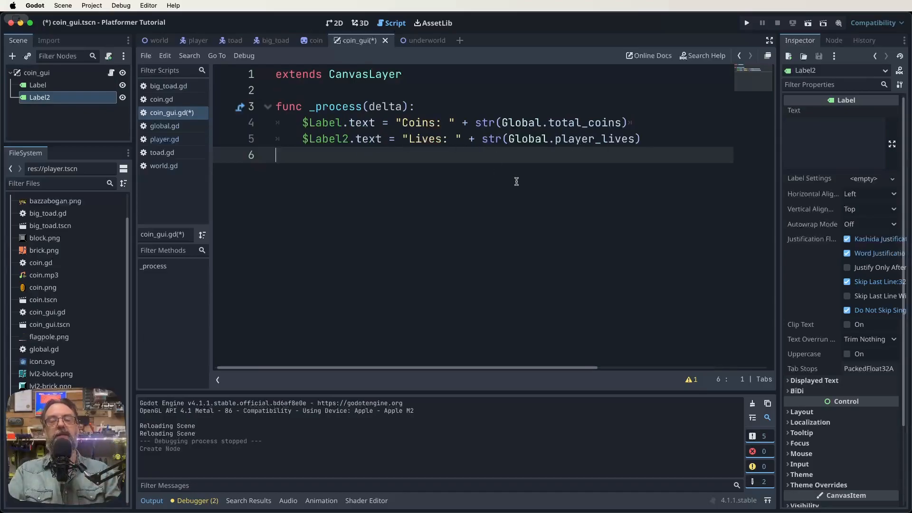
mouse_move(497, 177)
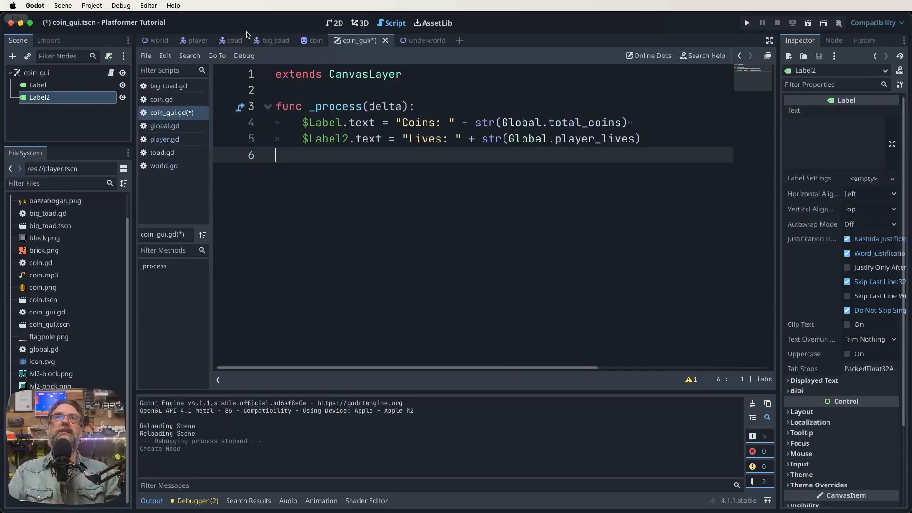
Place Label2 at (5, 36) below Label at (6, 9) and save the scene.
click(335, 22)
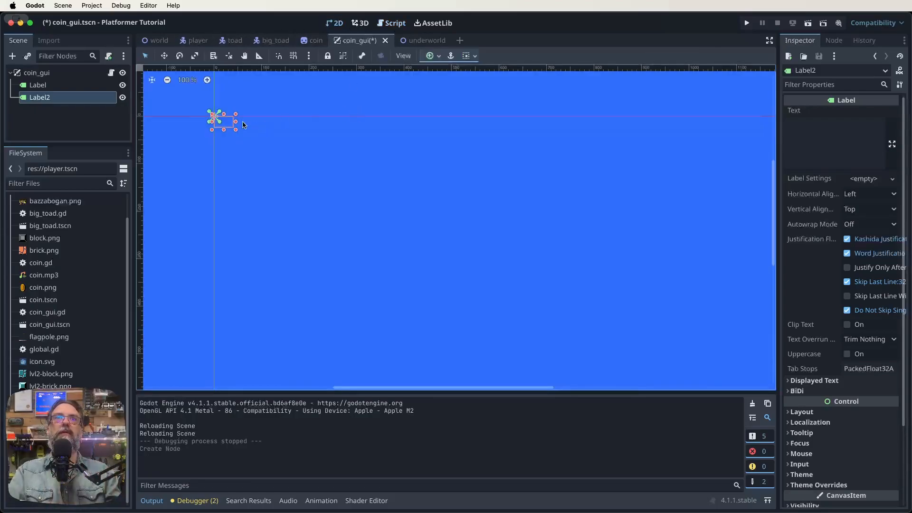
drag(222, 119, 223, 140)
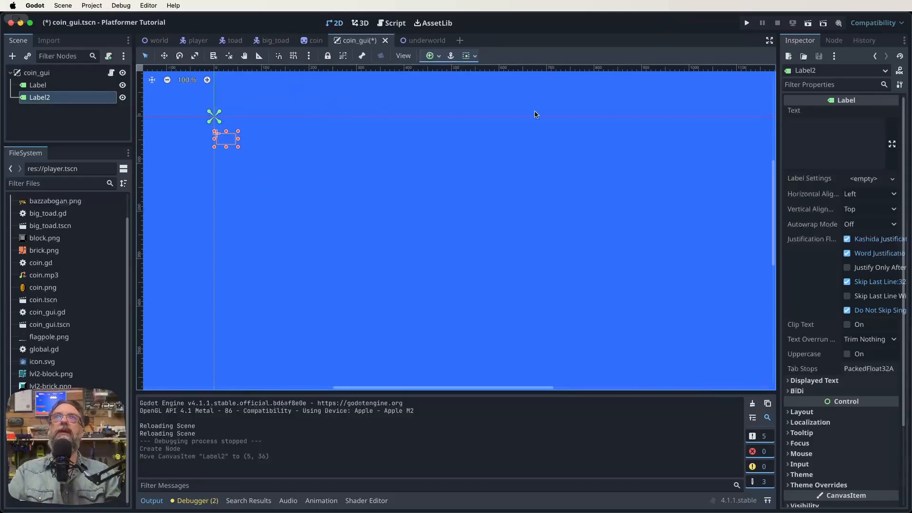
mouse_move(237, 119)
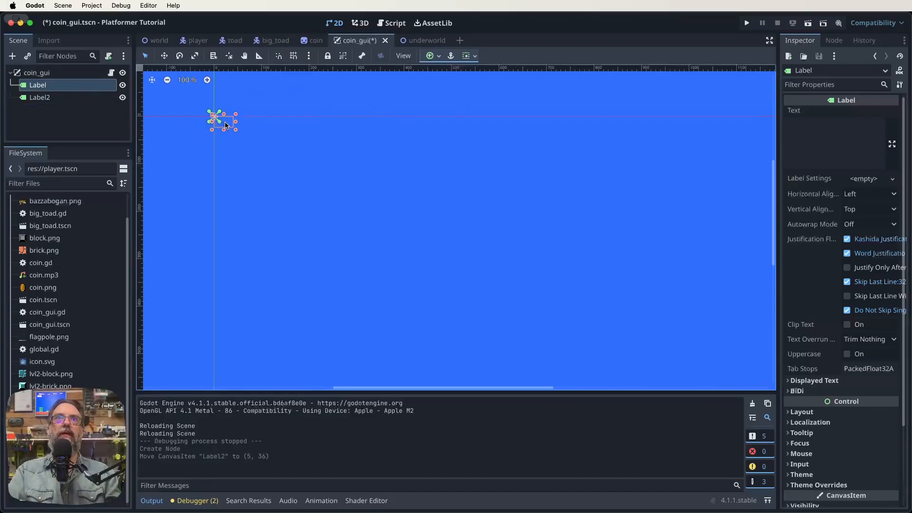
drag(223, 122, 223, 126)
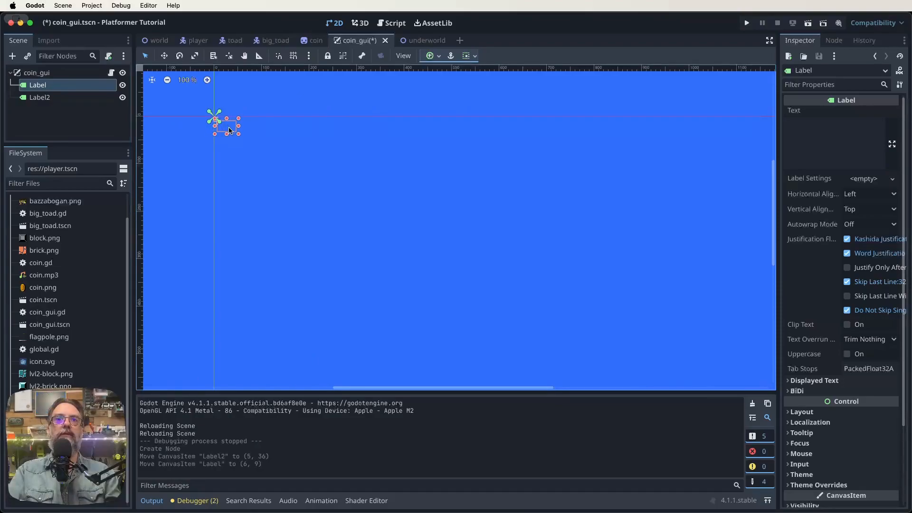
click(39, 97)
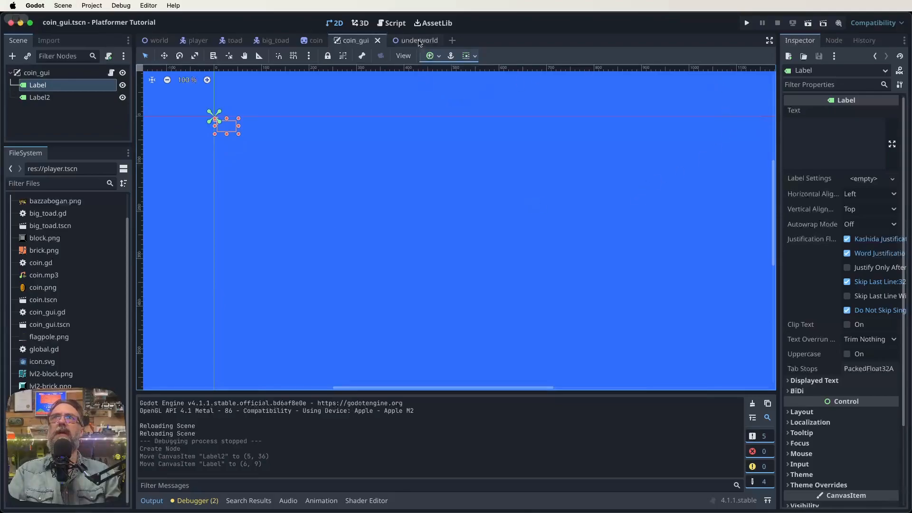
click(746, 23)
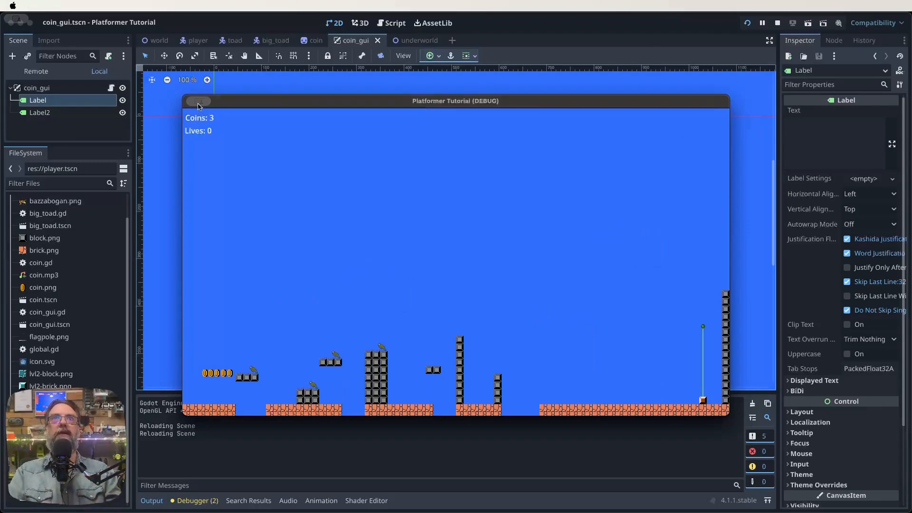
click(777, 23)
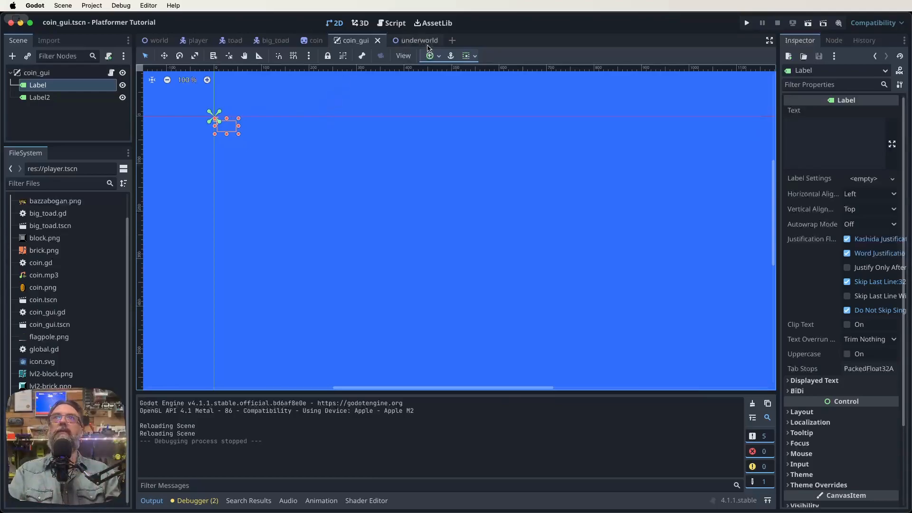
Instance coin_gui.tscn in the underworld level and move the world level's player to the middle tower.
click(419, 40)
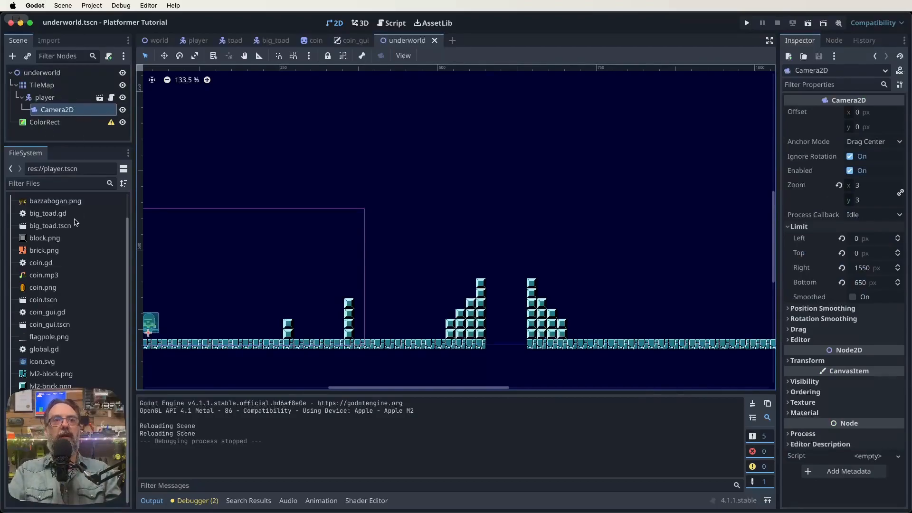
mouse_move(50, 226)
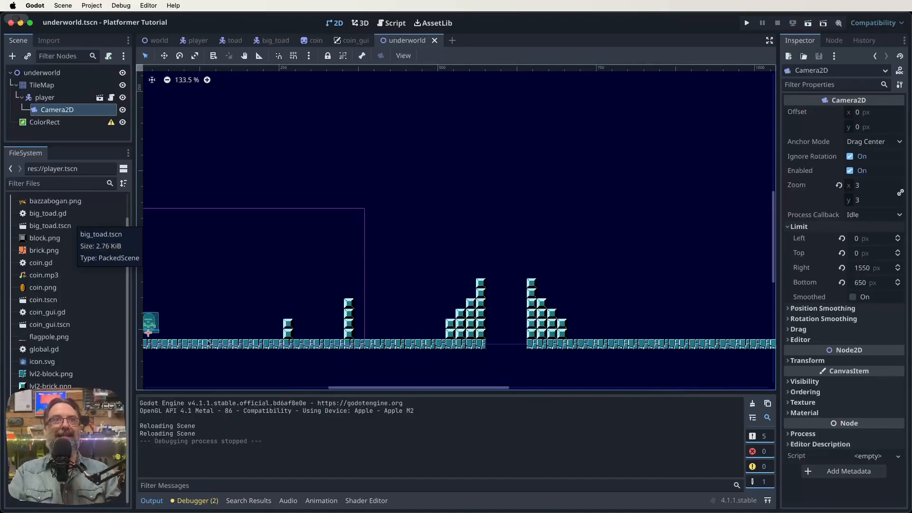
click(49, 324)
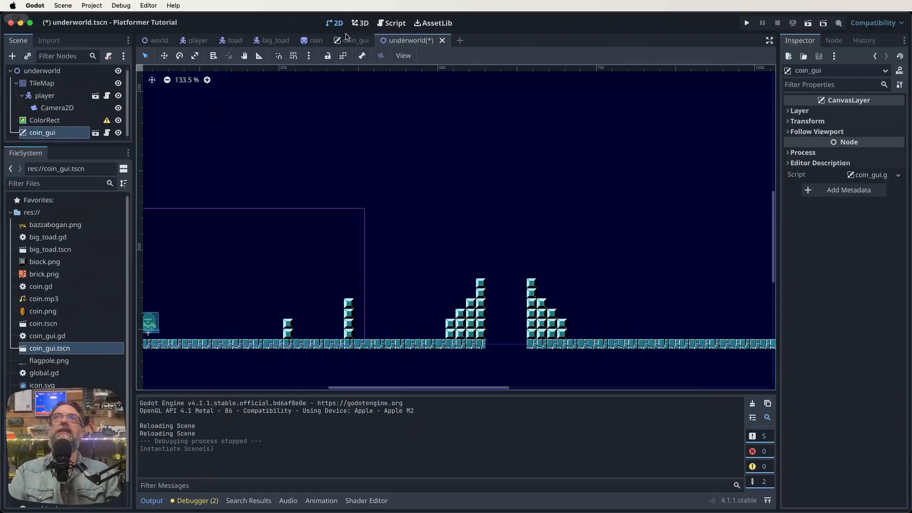
click(158, 40)
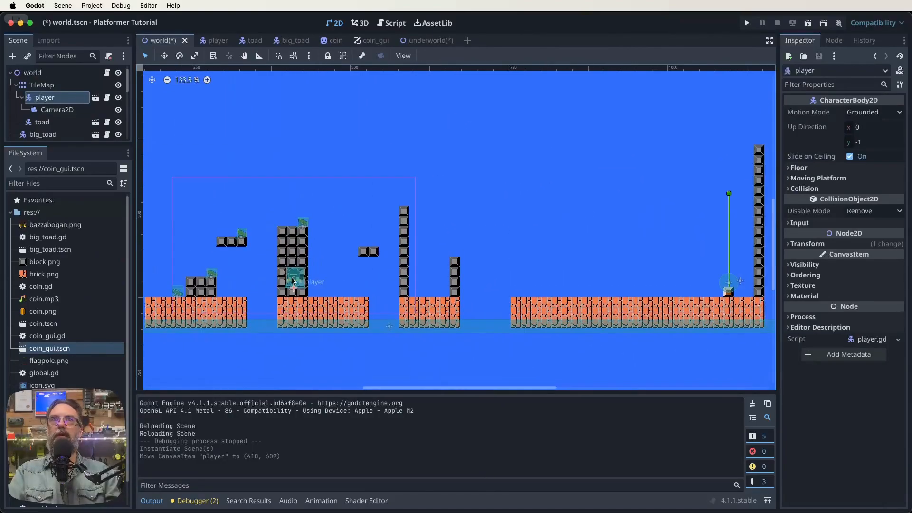
drag(293, 280, 559, 279)
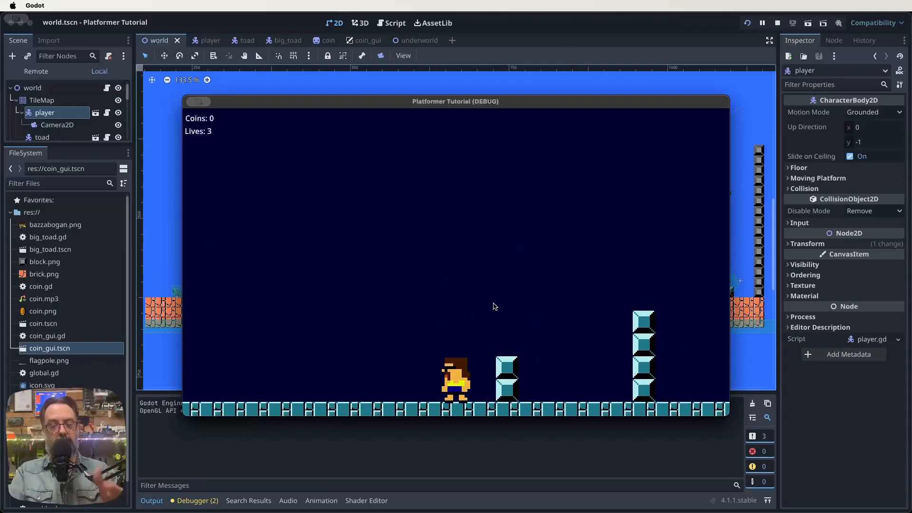
mouse_move(415, 282)
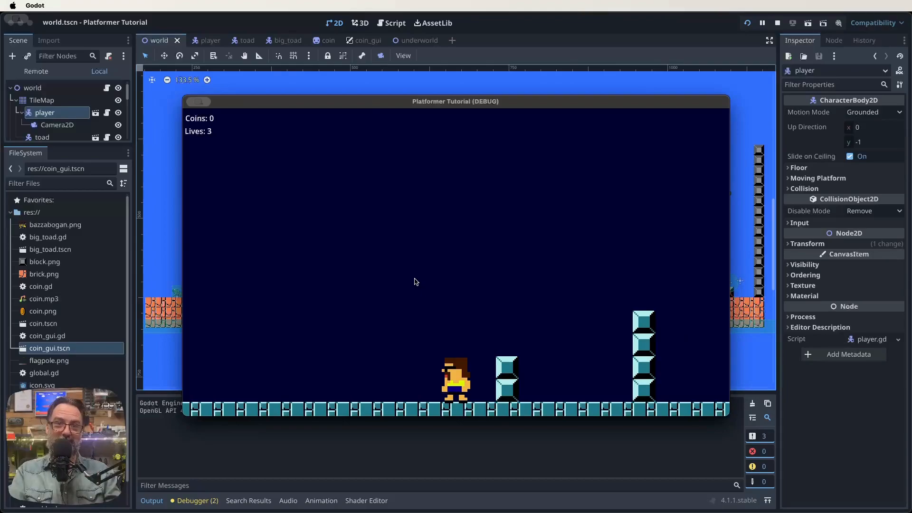